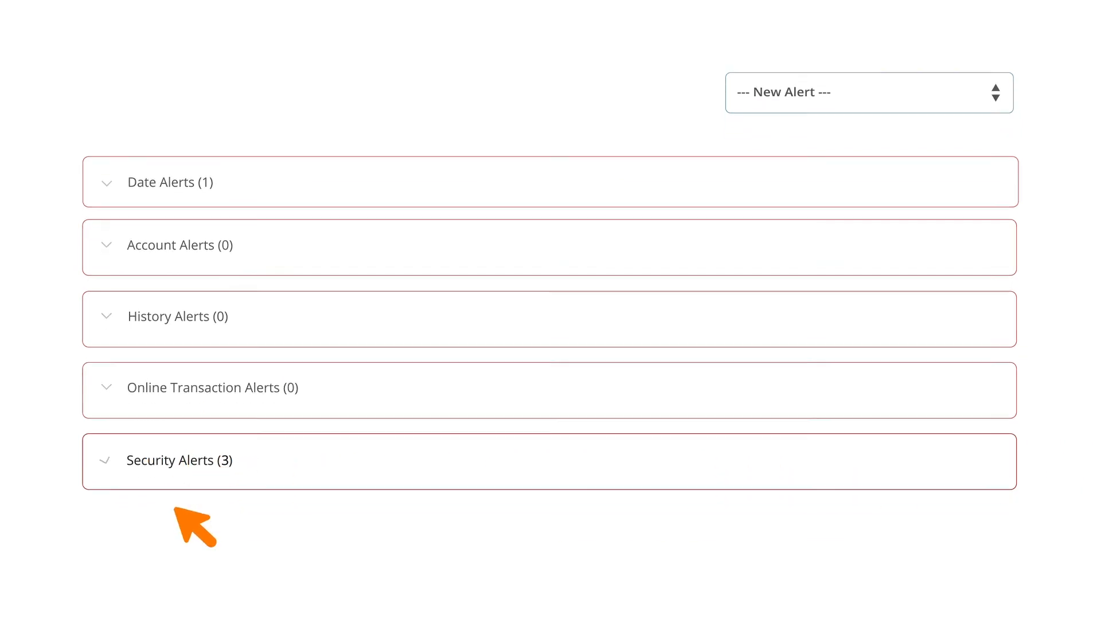
- Expand Security Alerts and switch off 'Alert me when an address is changed'
{"action": "left_click", "coordinate": [179, 460]}
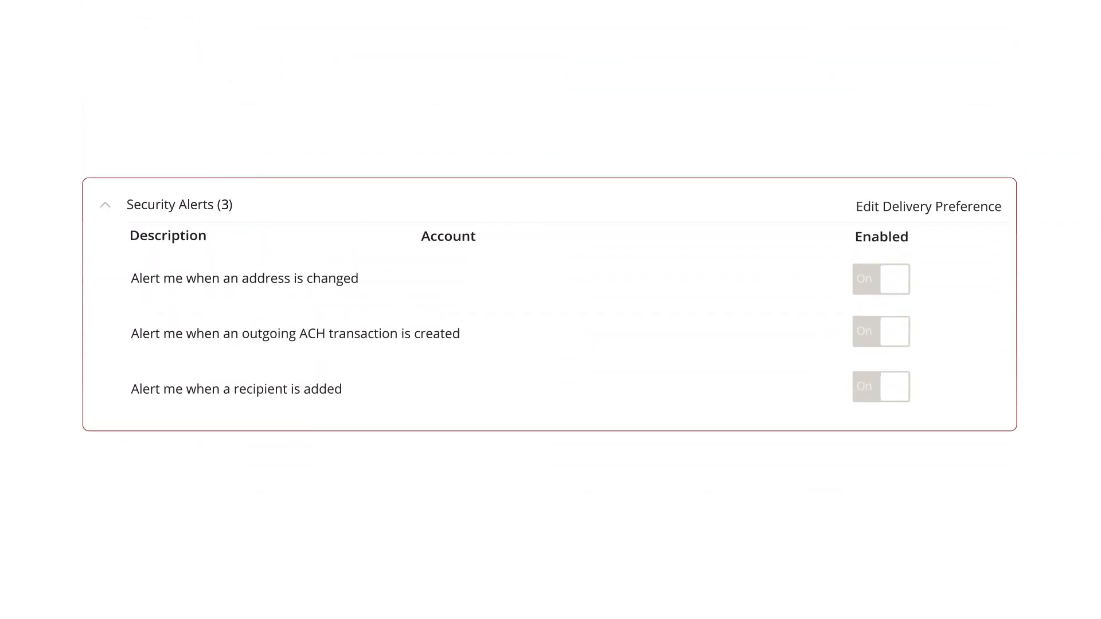
{"action": "left_click", "coordinate": [881, 278]}
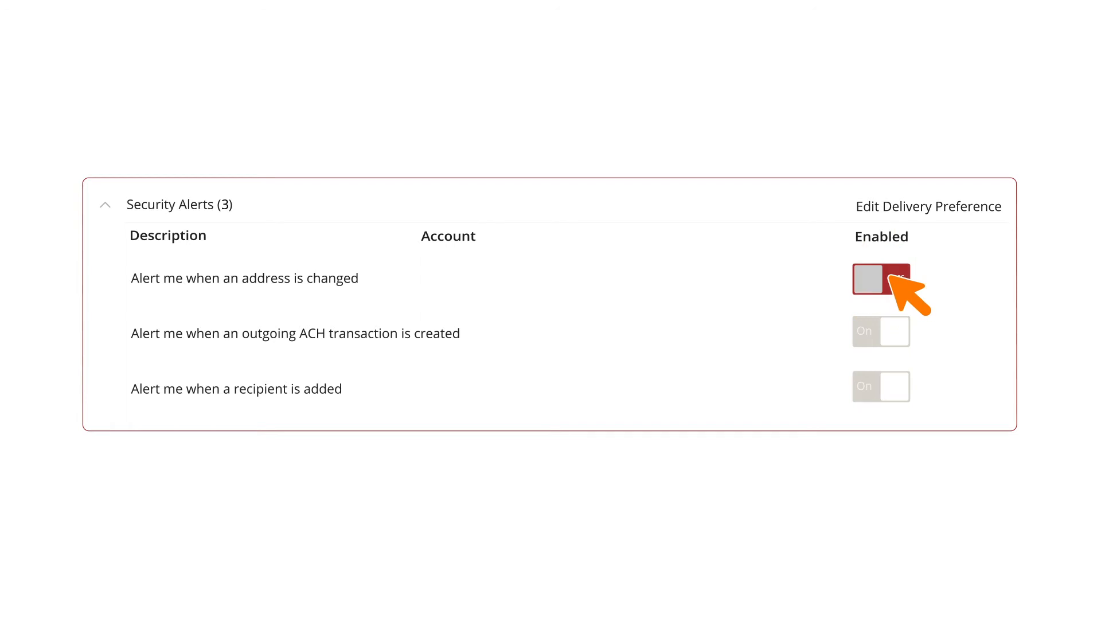
{"action": "left_click", "coordinate": [881, 279]}
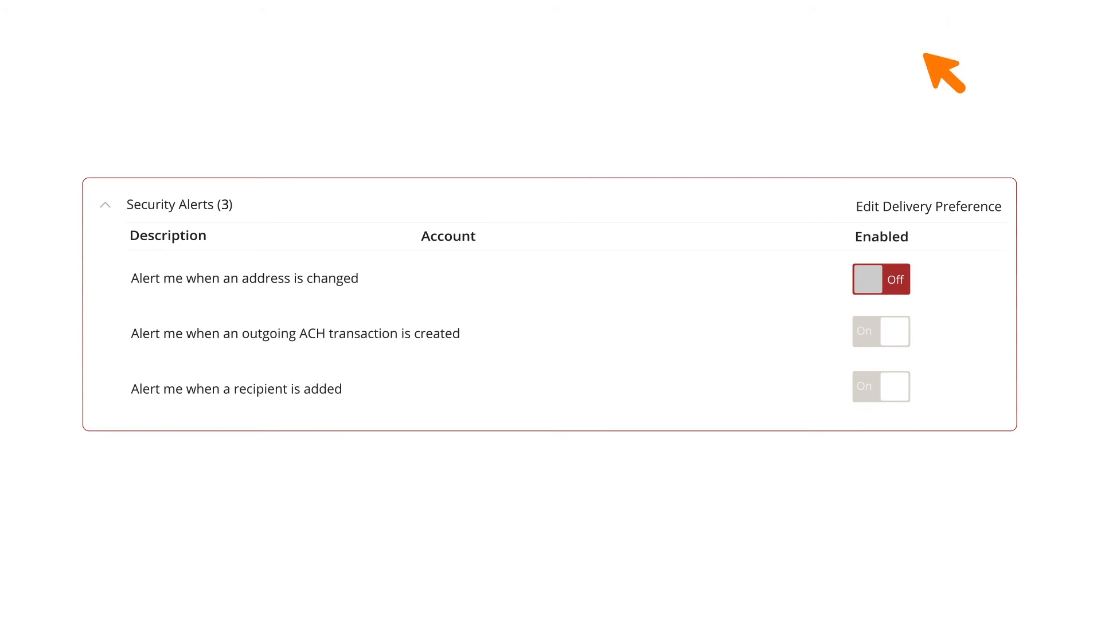
{"action": "mouse_move", "coordinate": [933, 218]}
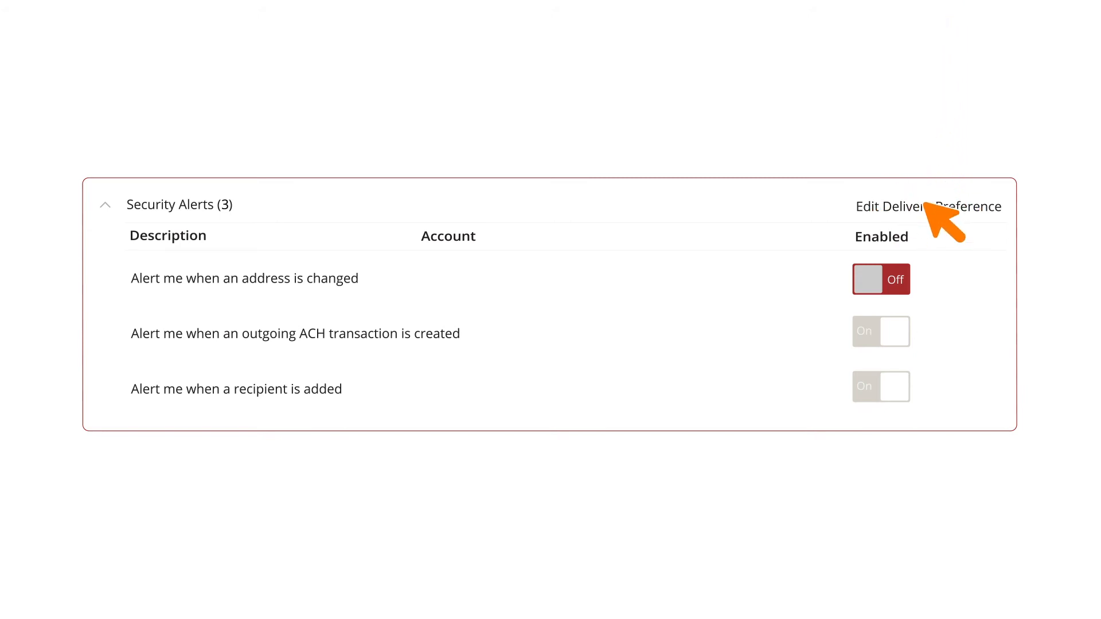
- Edit the delivery preferences and save the email, phone and SMS text contact details
{"action": "left_click", "coordinate": [913, 206]}
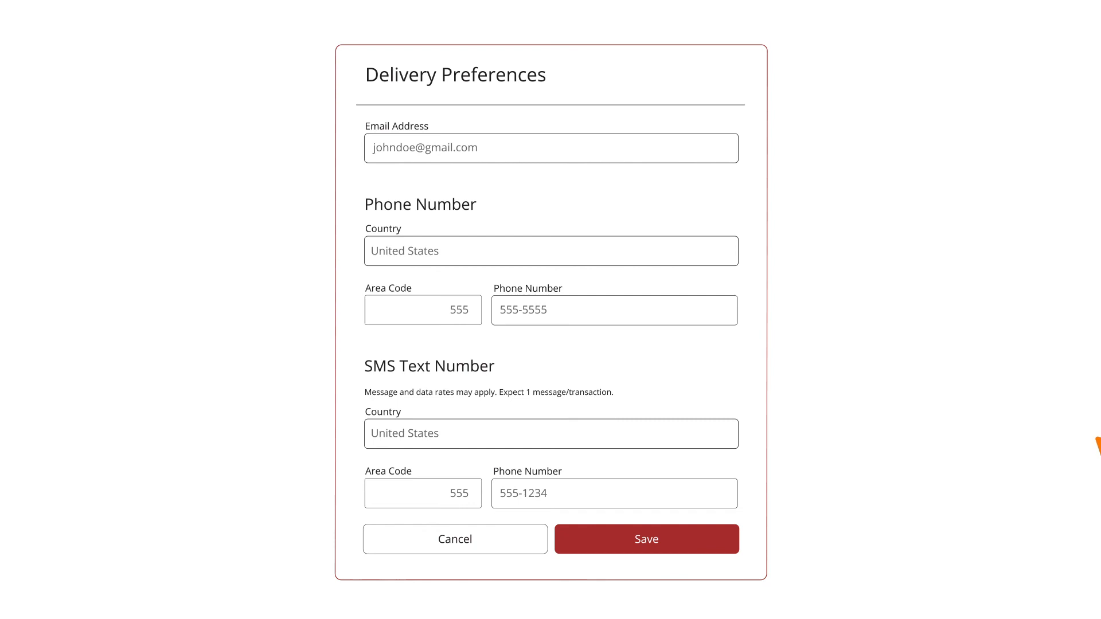
{"action": "left_click", "coordinate": [646, 540]}
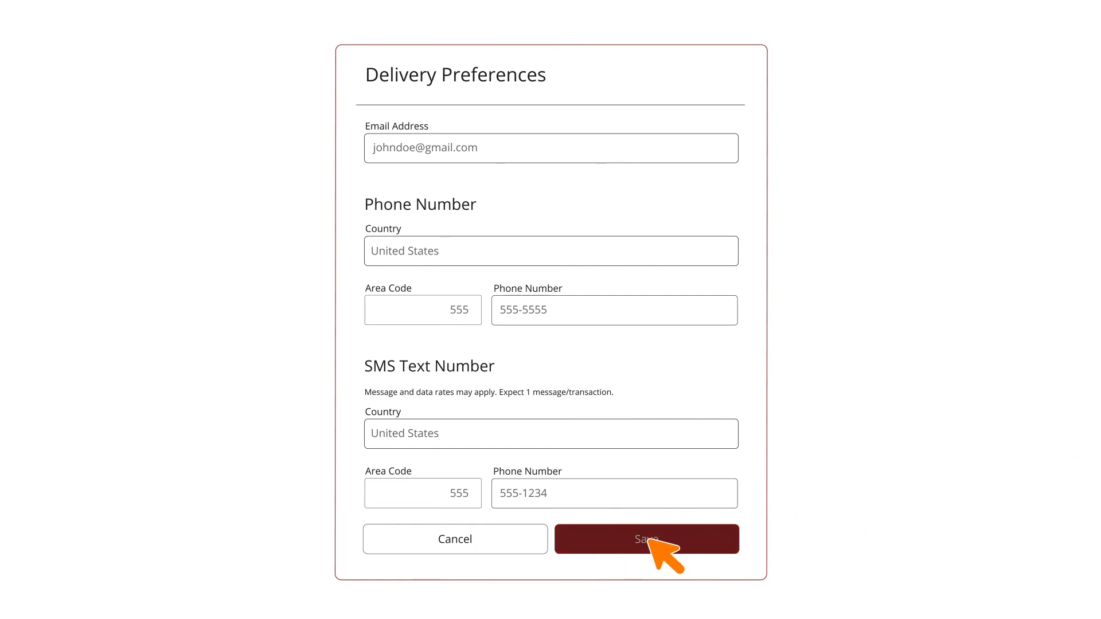